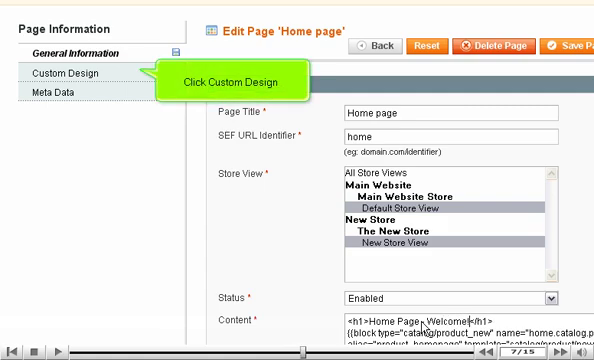
- Show the Home page's Custom Design settings: default theme, two columns with right bar
left_click(68, 72)
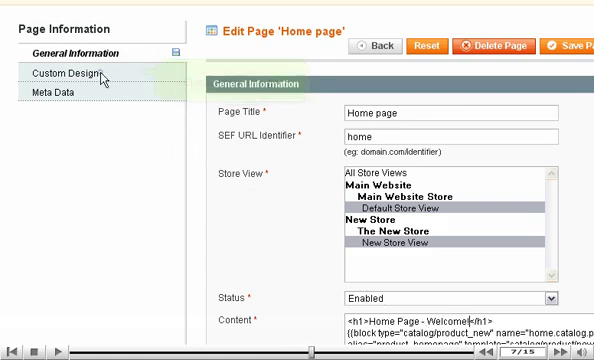
left_click(66, 72)
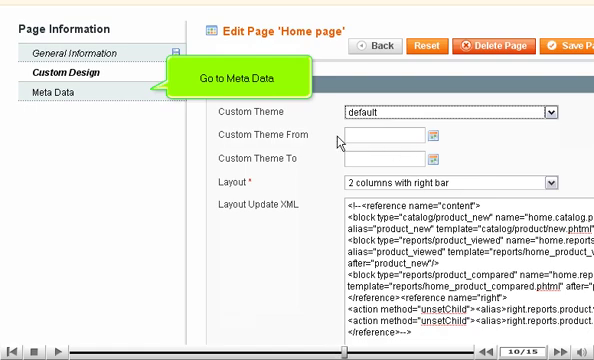
- Enter meta keywords 'home store' for the Home page and save it
left_click(62, 92)
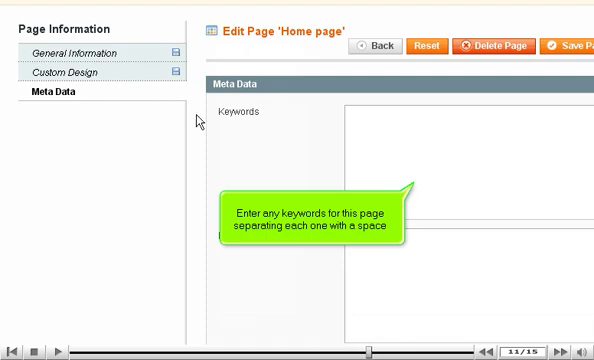
type("home st")
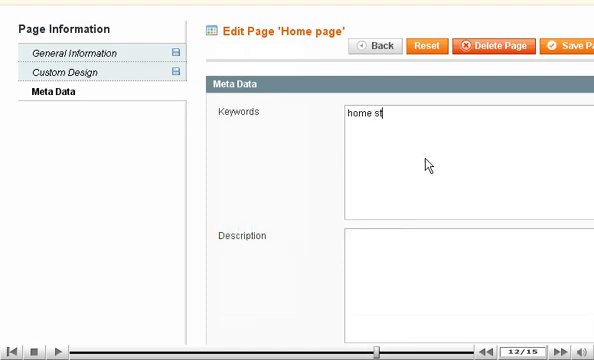
type("ore")
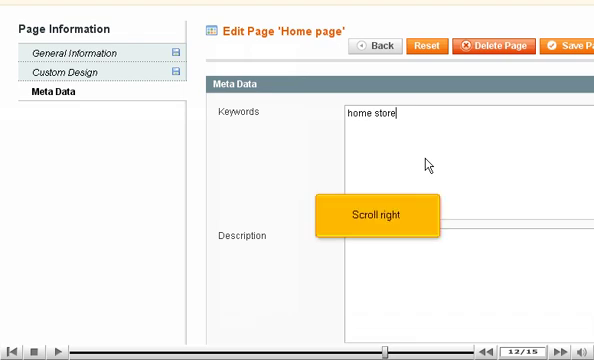
scroll("right", 3)
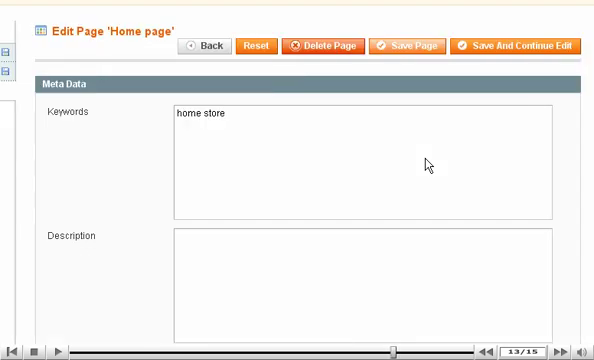
left_click(408, 46)
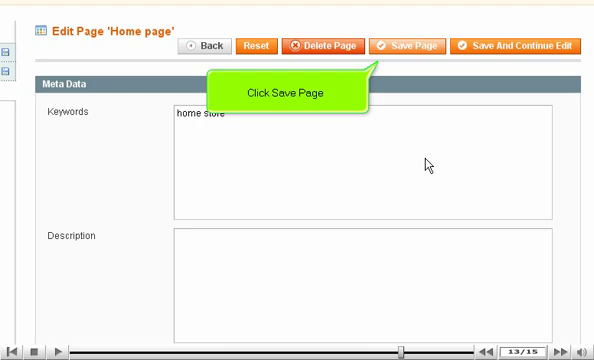